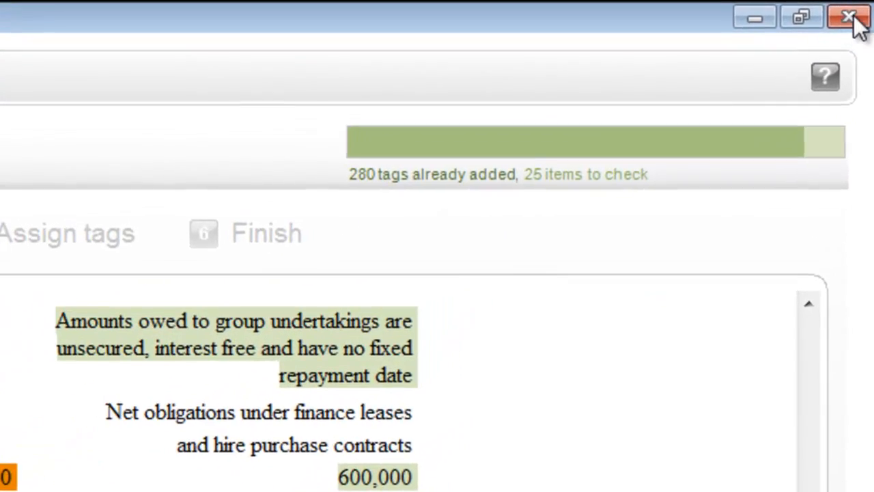
Close the tagging session and acknowledge the 'changes automatically saved' message.
{"action": "left_click", "coordinate": [850, 17]}
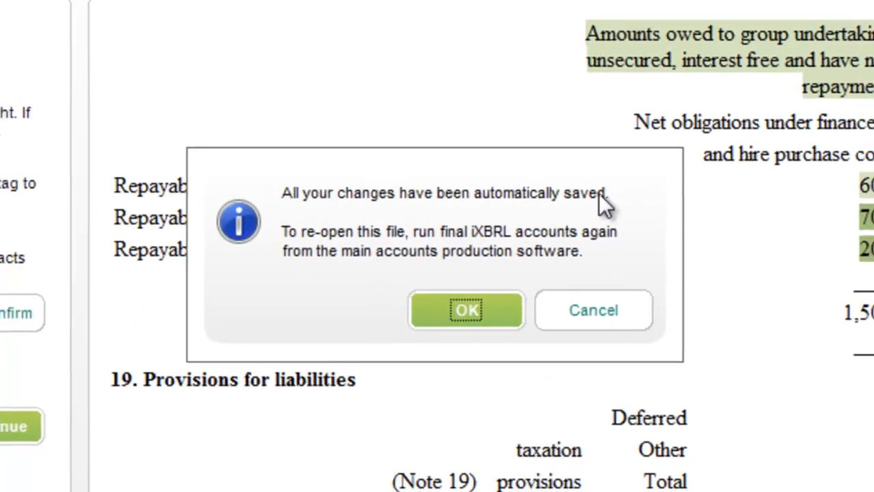
{"action": "left_click", "coordinate": [467, 308]}
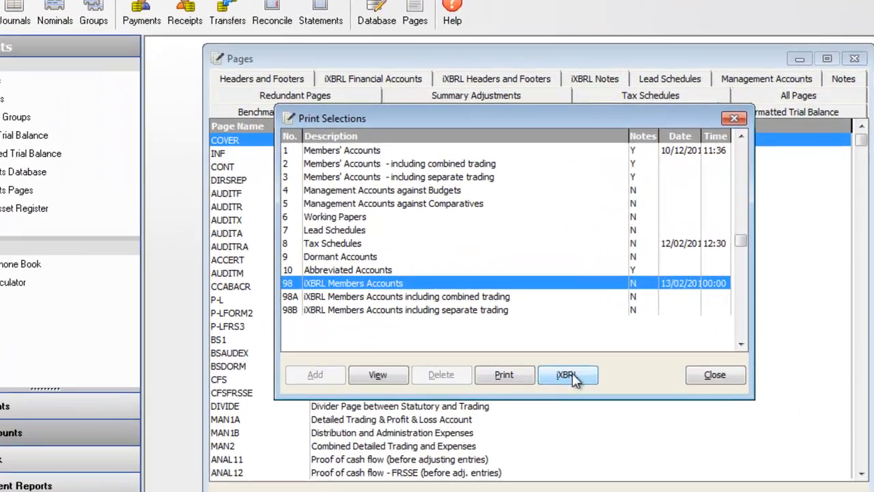
Produce iXBRL for 98 iXBRL Members Accounts, choosing 'Re-open previous file'.
{"action": "left_click", "coordinate": [568, 375]}
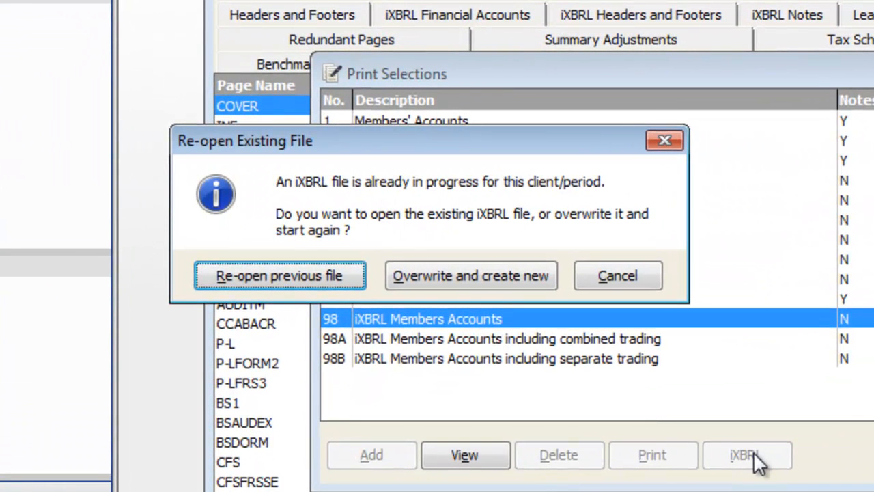
{"action": "mouse_move", "coordinate": [470, 276]}
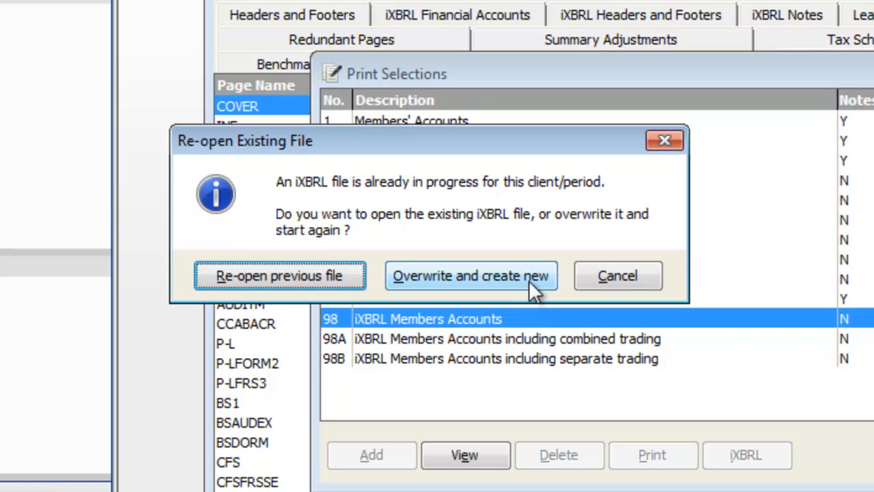
{"action": "mouse_move", "coordinate": [533, 294]}
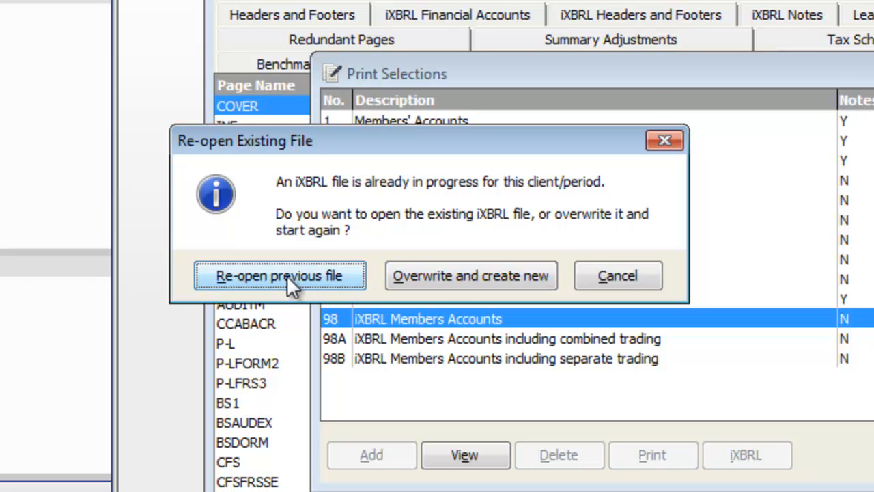
{"action": "left_click", "coordinate": [280, 276]}
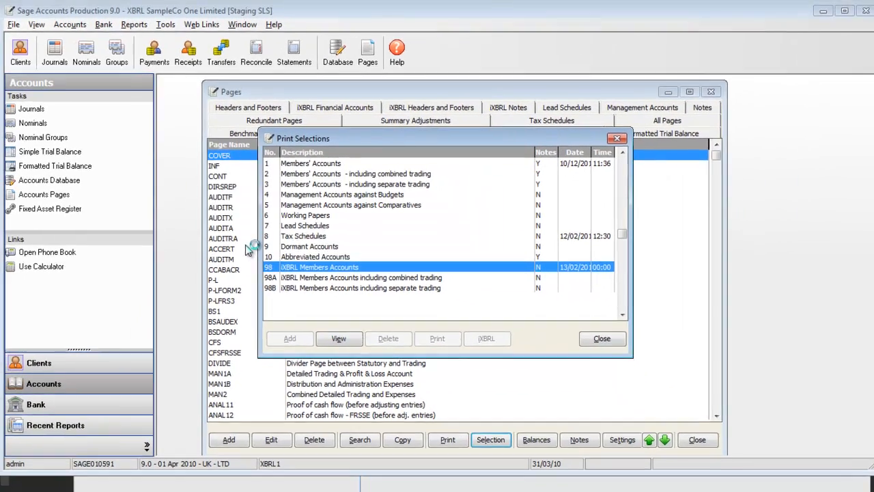
Confirm the suggested tags in the Assisted Confirm tags step until 'All tags confirmed!'.
{"action": "left_click", "coordinate": [486, 339]}
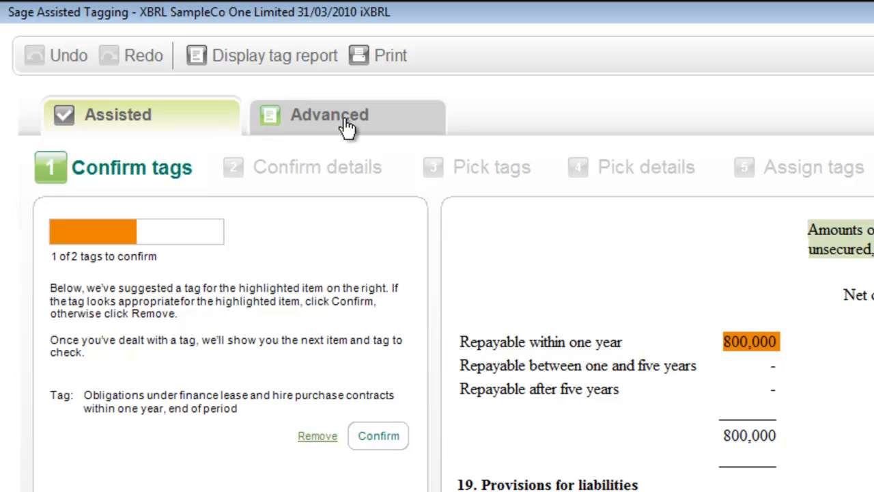
{"action": "left_click", "coordinate": [345, 115]}
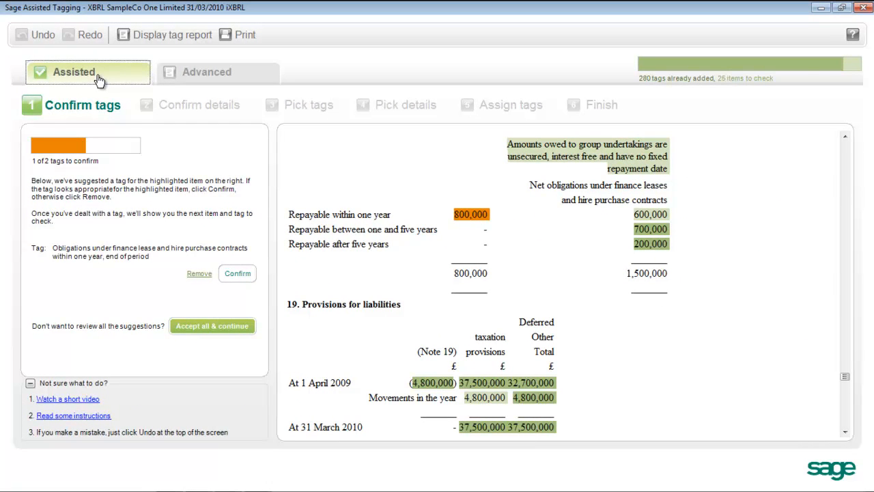
{"action": "mouse_move", "coordinate": [246, 152]}
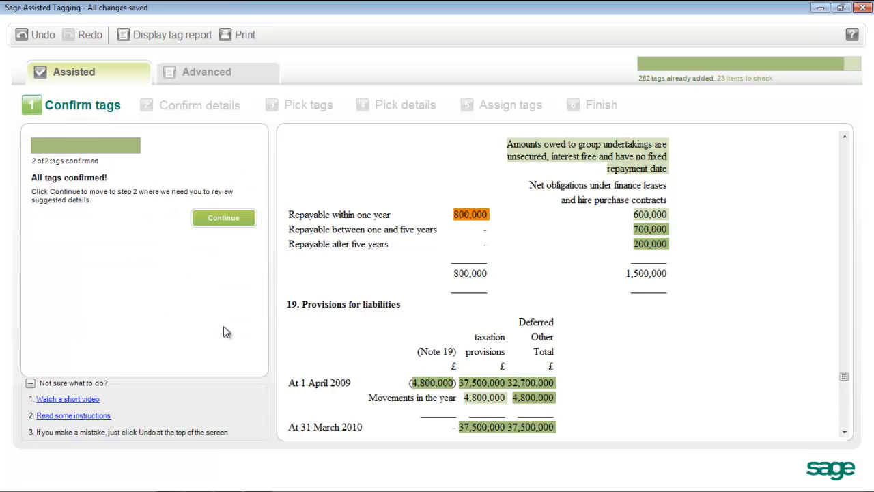
Work through Confirm details and Pick tags, confirming 'Cash at bank', reaching step 4 Pick details.
{"action": "left_click", "coordinate": [224, 217]}
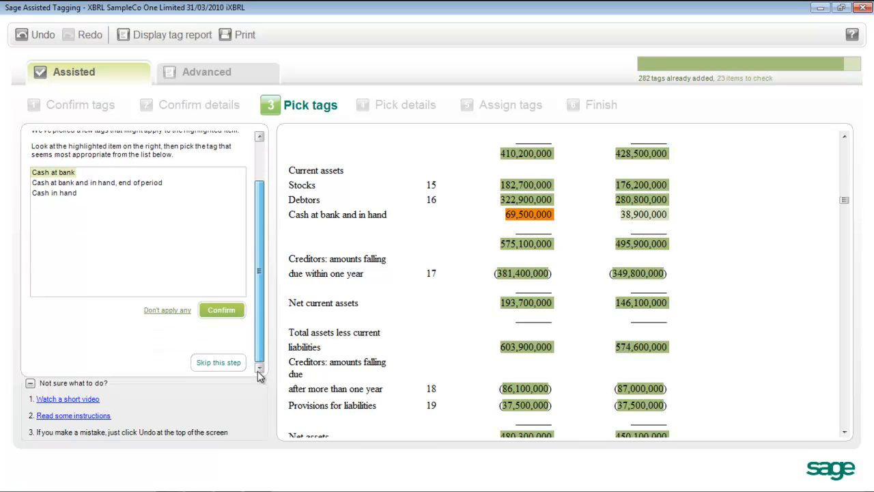
{"action": "left_click", "coordinate": [218, 362]}
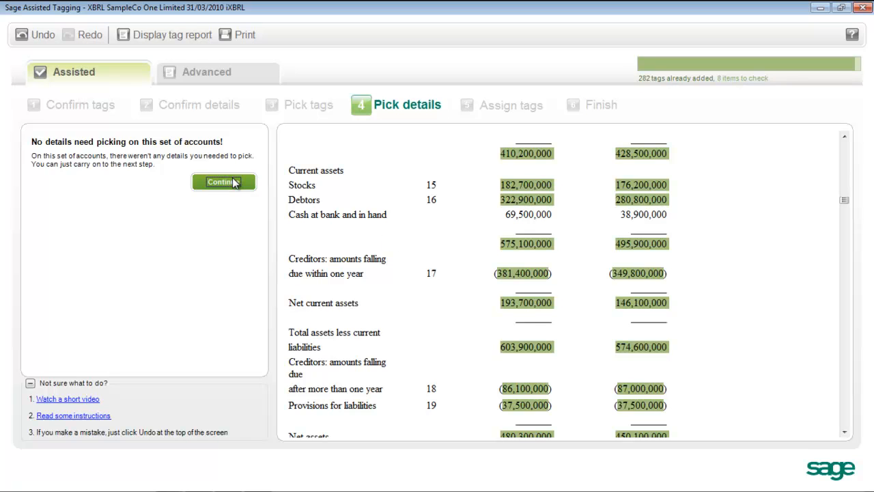
Continue past Pick details to step 5 Assign tags, showing 1 of 8 areas to check.
{"action": "left_click", "coordinate": [224, 181]}
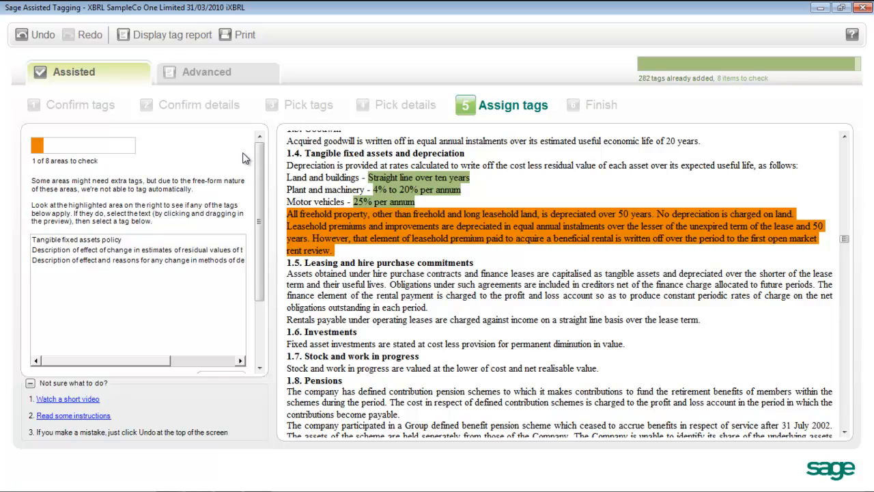
{"action": "mouse_move", "coordinate": [344, 257]}
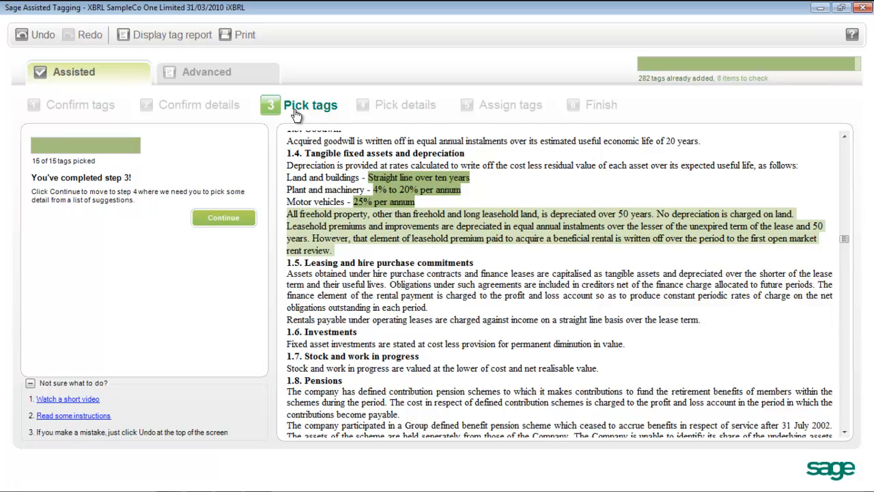
{"action": "mouse_move", "coordinate": [585, 112]}
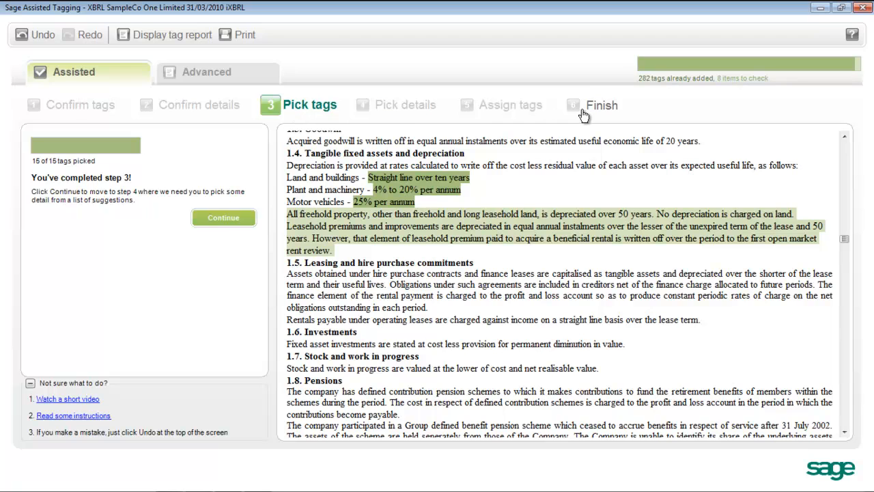
Go to step 6 Finish and accept default settings for all areas still needing checking.
{"action": "left_click", "coordinate": [224, 217]}
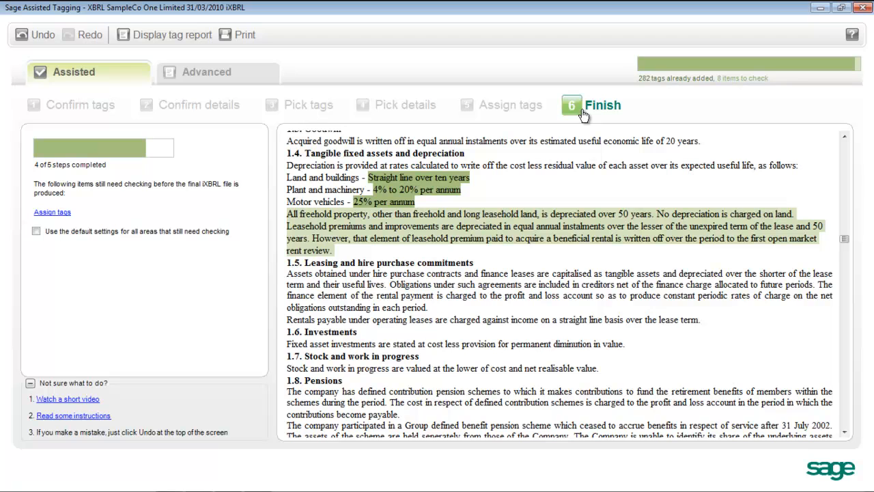
{"action": "mouse_move", "coordinate": [317, 224]}
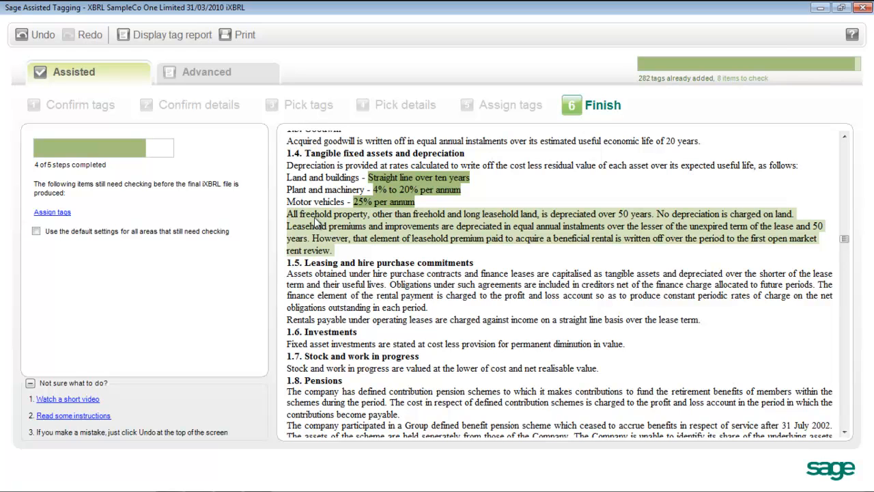
{"action": "left_click", "coordinate": [36, 231]}
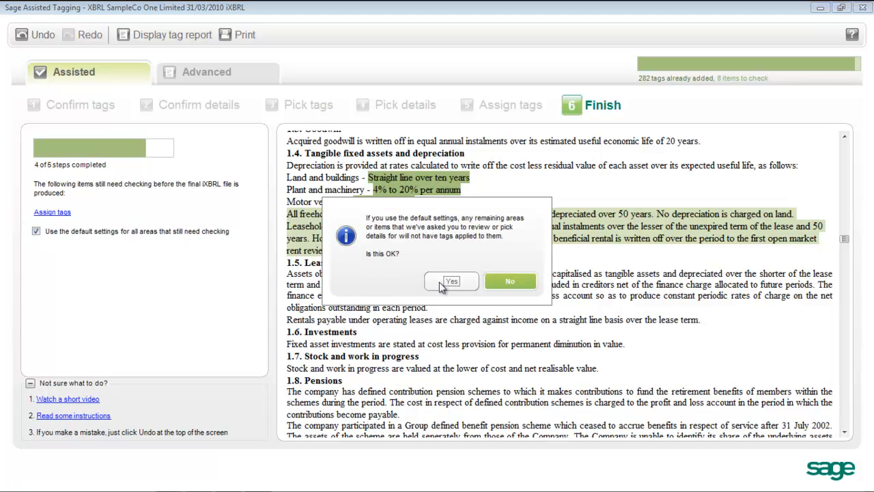
{"action": "left_click", "coordinate": [450, 281]}
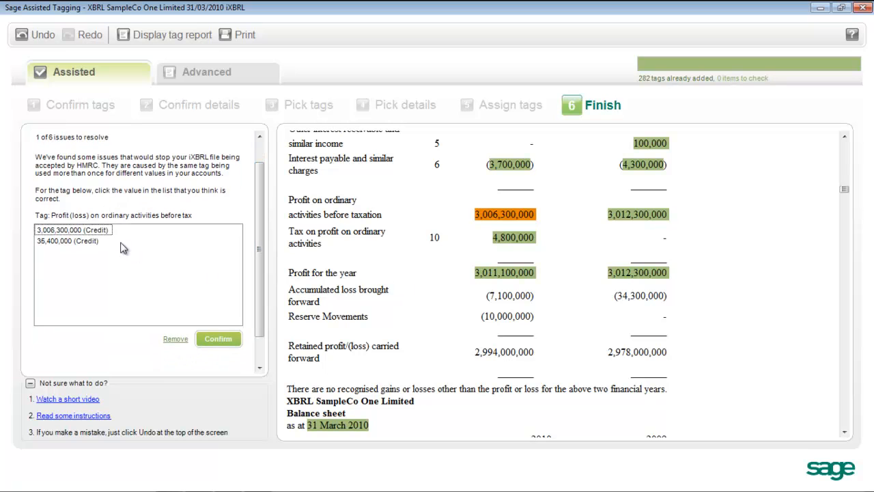
Confirm 3,006,300,000 as profit before tax, skip all remaining duplicate issues and generate the final iXBRL file.
{"action": "left_click", "coordinate": [218, 339]}
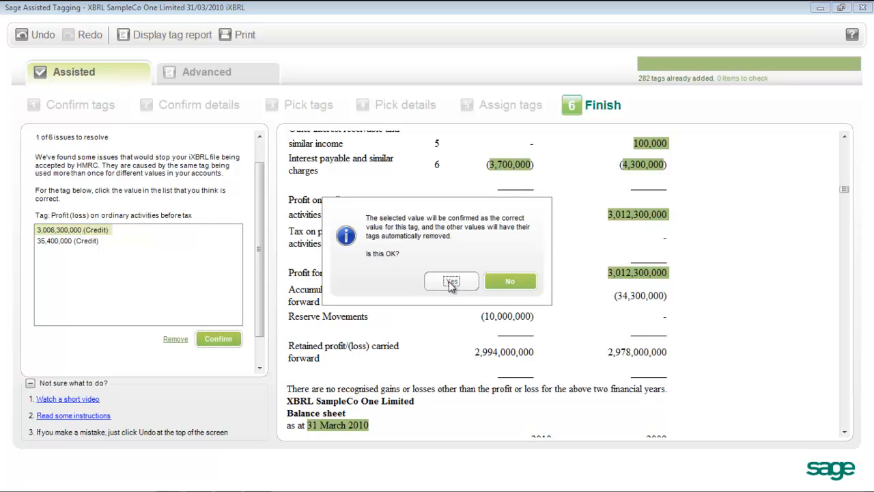
{"action": "left_click", "coordinate": [451, 282]}
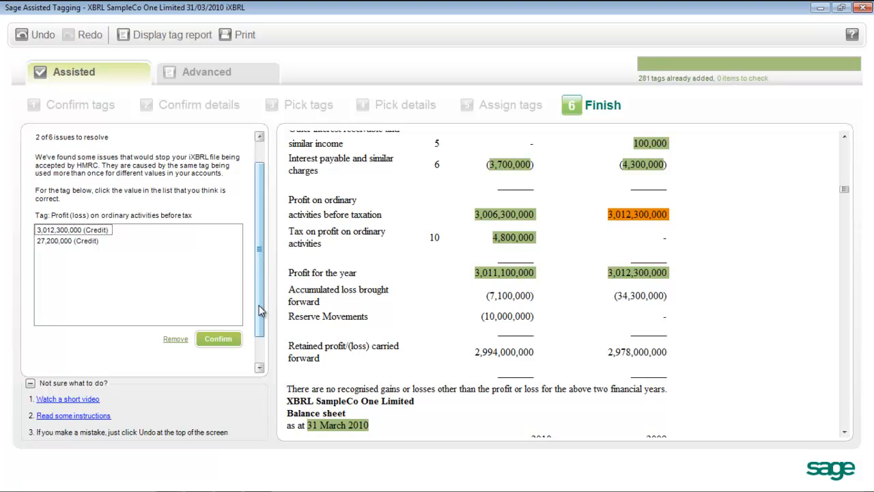
{"action": "left_click", "coordinate": [213, 357]}
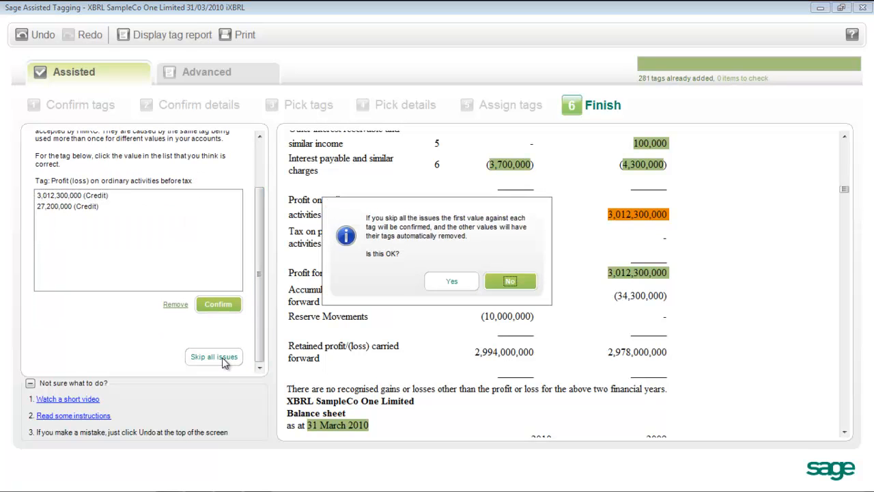
{"action": "left_click", "coordinate": [450, 281]}
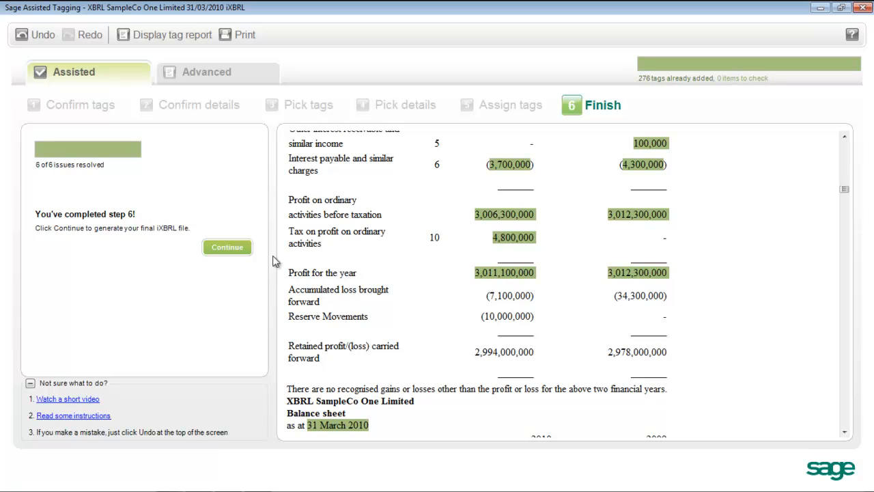
{"action": "left_click", "coordinate": [227, 246]}
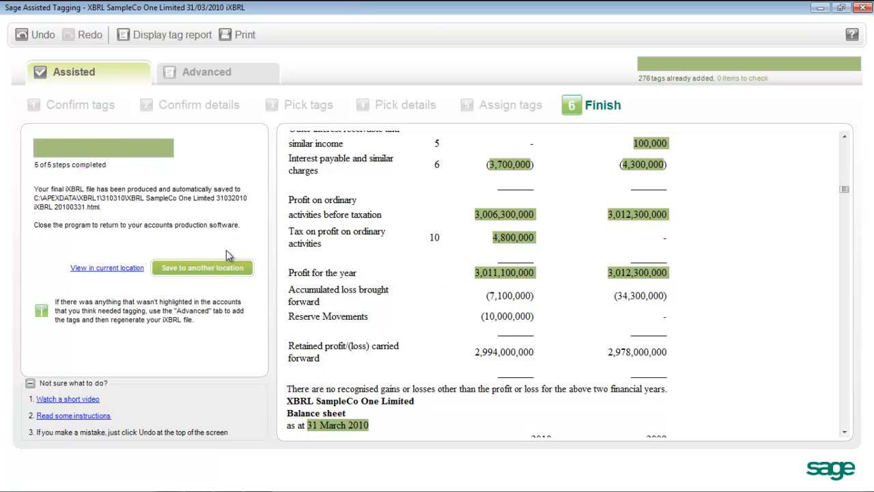